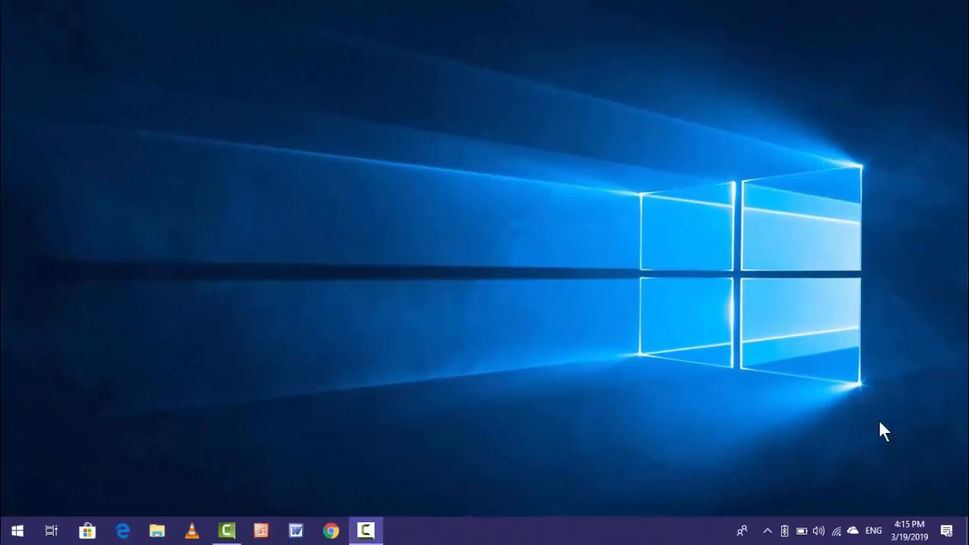
pyautogui.moveTo(754, 294)
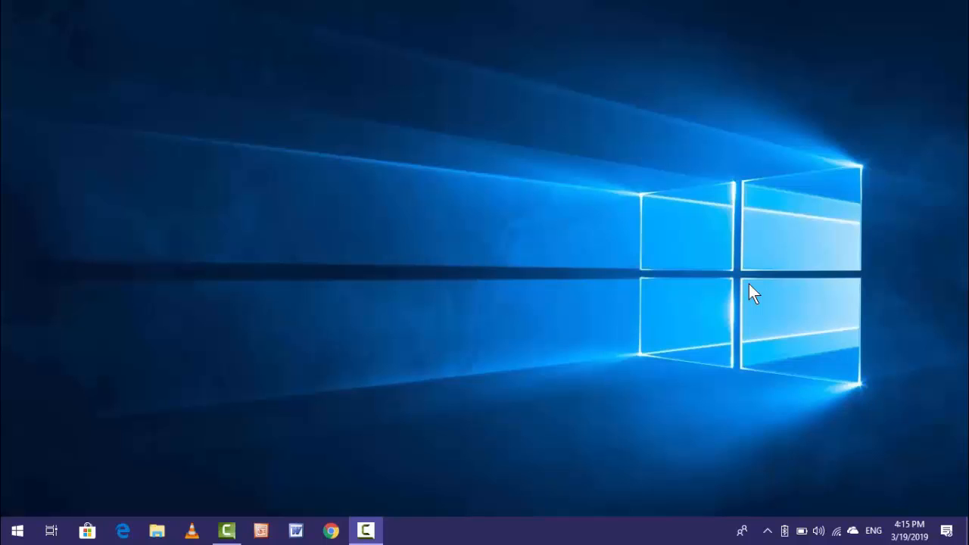
pyautogui.moveTo(591, 133)
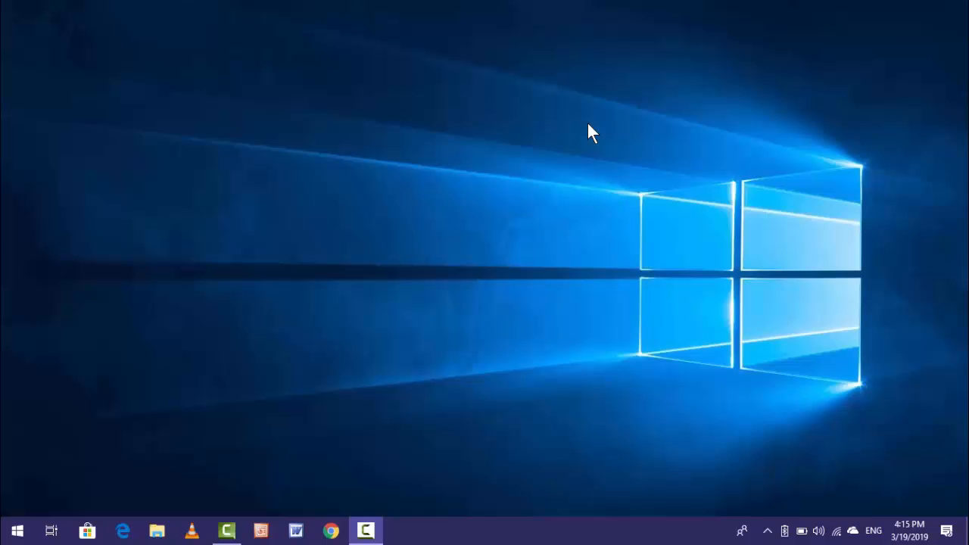
# Launch NVIDIA Control Panel from the desktop context menu.
pyautogui.rightClick(591, 133)
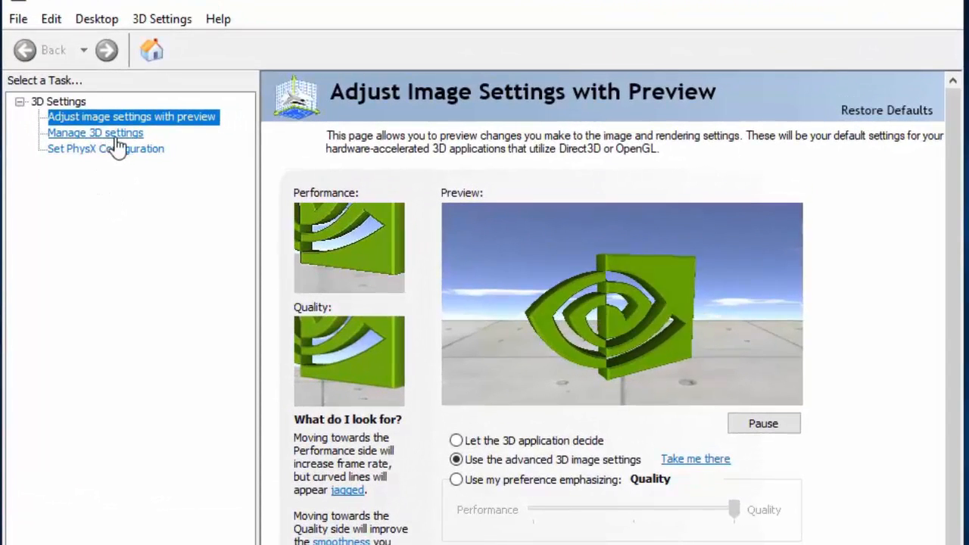
# In Manage 3D settings, set the global preferred graphics processor to High-performance NVIDIA processor.
pyautogui.click(96, 133)
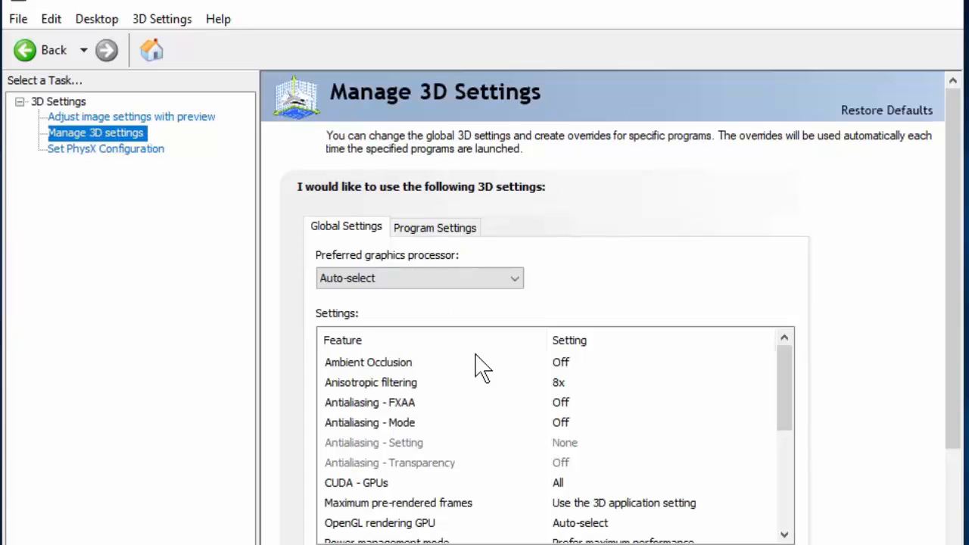
pyautogui.moveTo(375, 279)
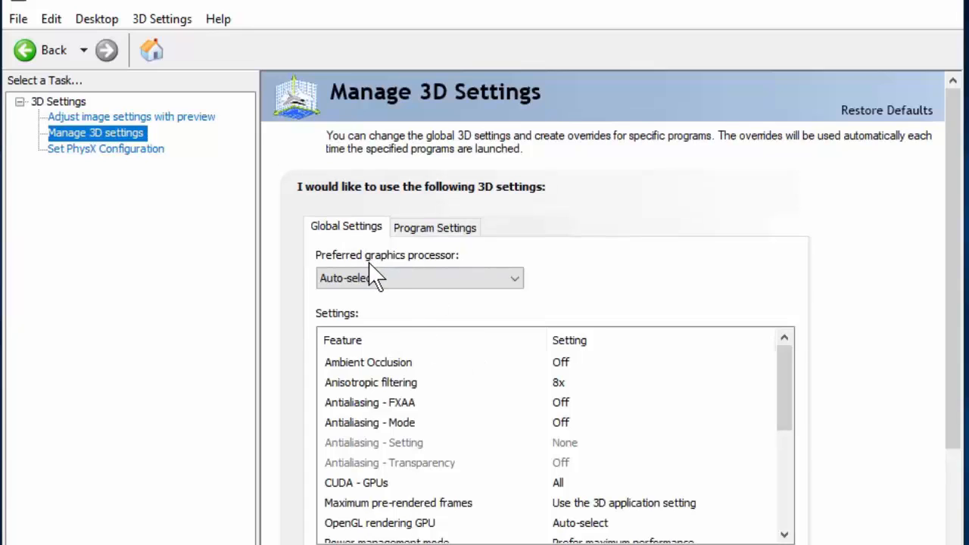
pyautogui.click(418, 279)
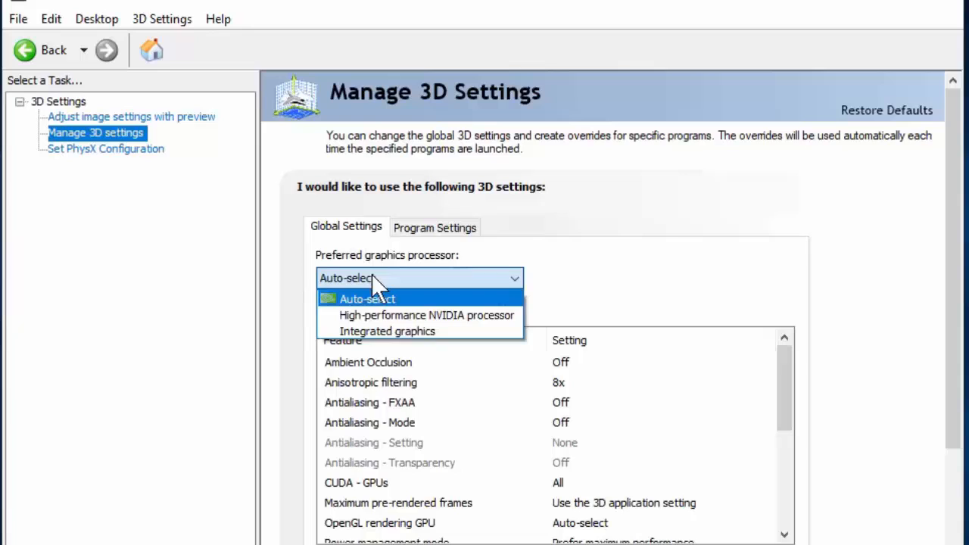
pyautogui.moveTo(415, 315)
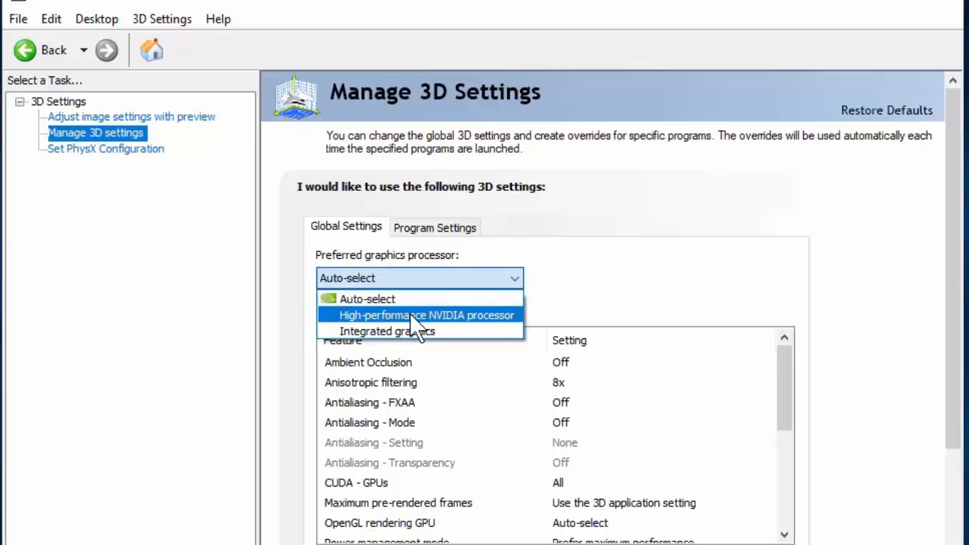
pyautogui.moveTo(507, 330)
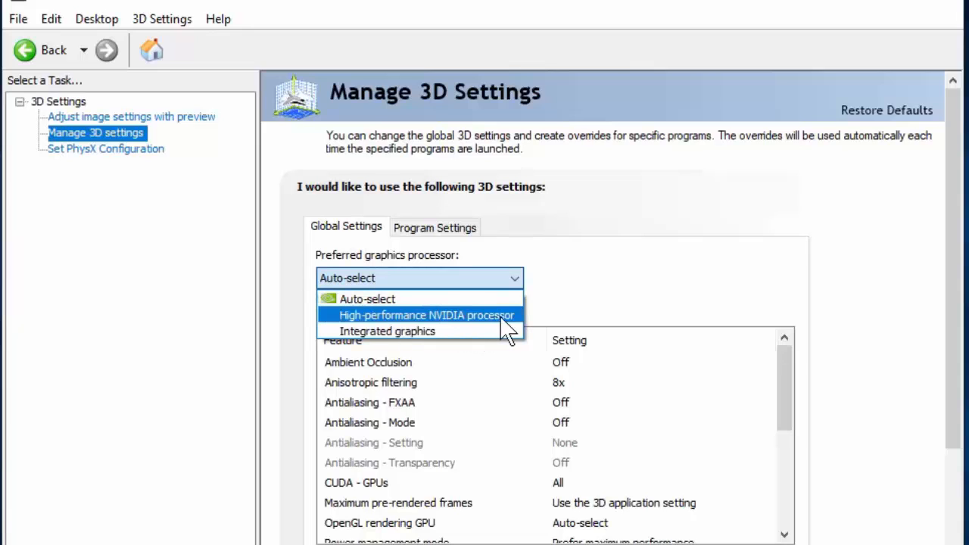
pyautogui.click(425, 315)
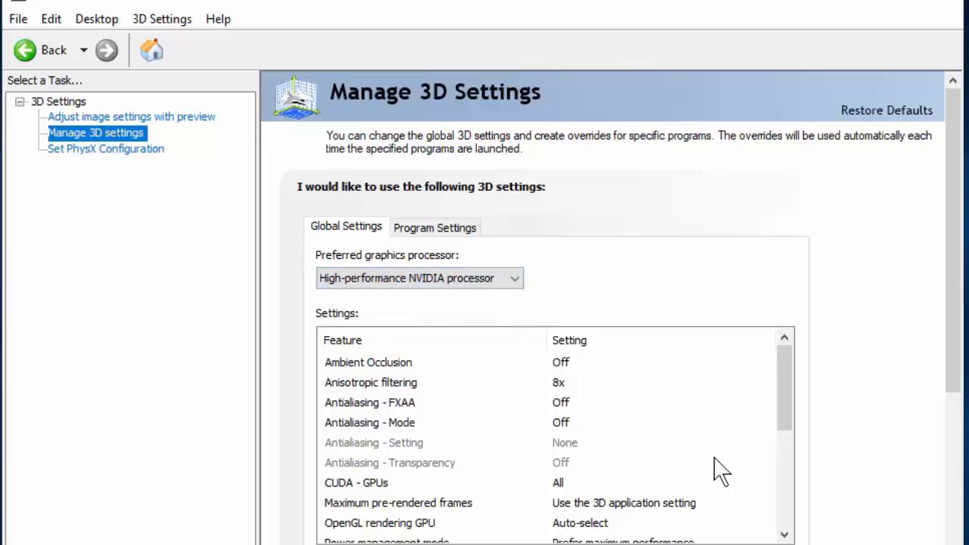
pyautogui.moveTo(785, 536)
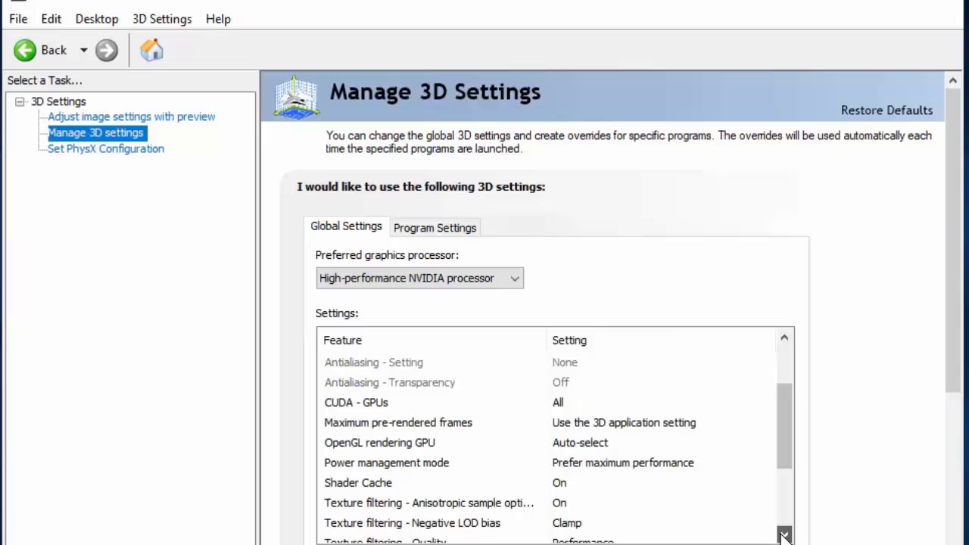
# Set the global OpenGL rendering GPU to GeForce 920M.
pyautogui.scroll(-3)
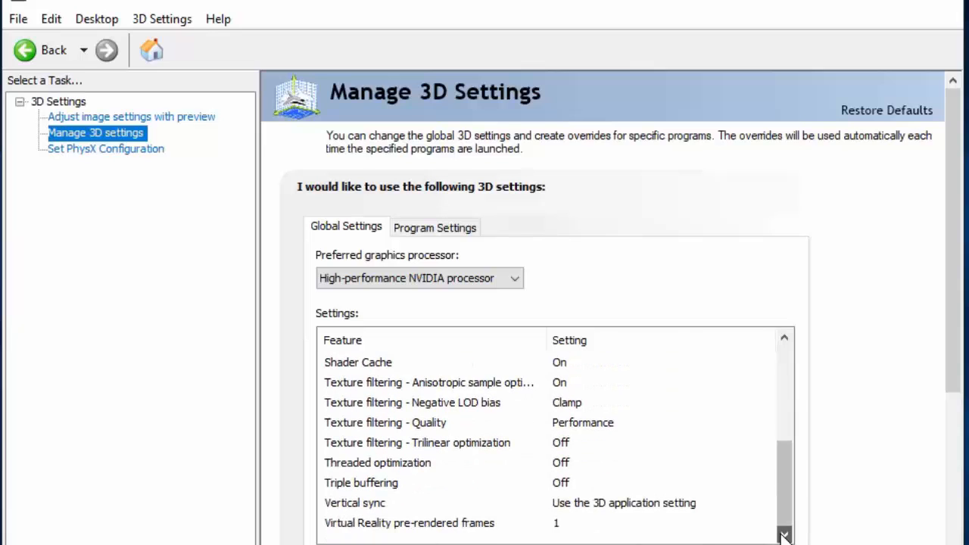
pyautogui.moveTo(787, 352)
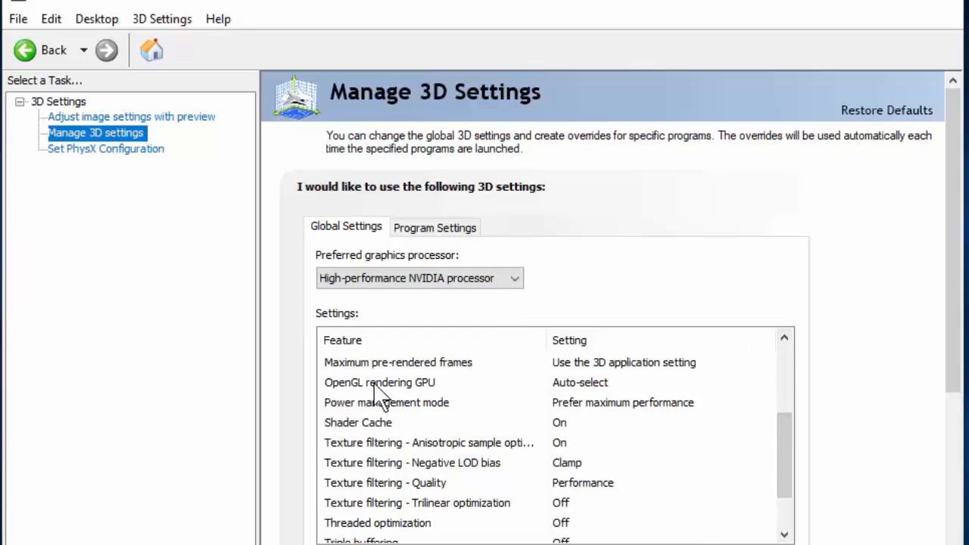
pyautogui.moveTo(576, 397)
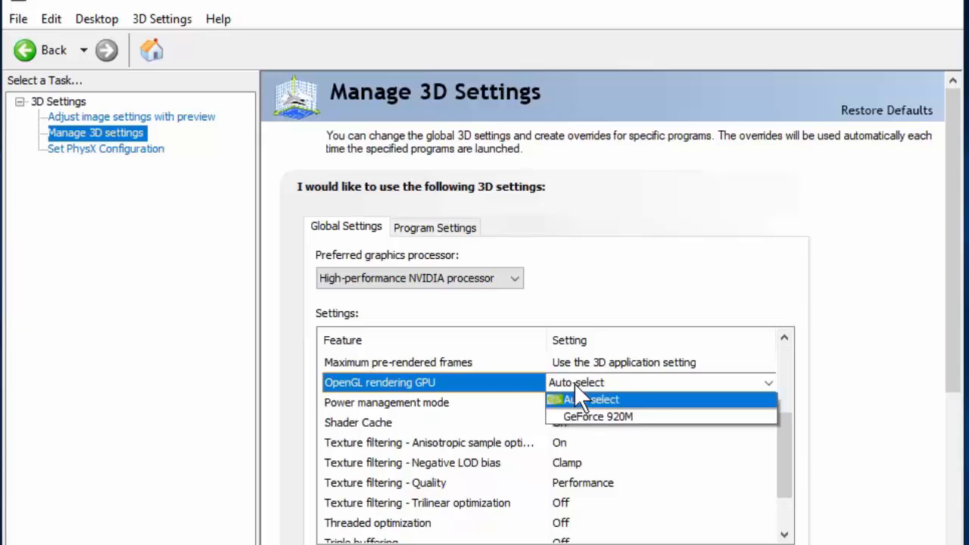
pyautogui.moveTo(588, 418)
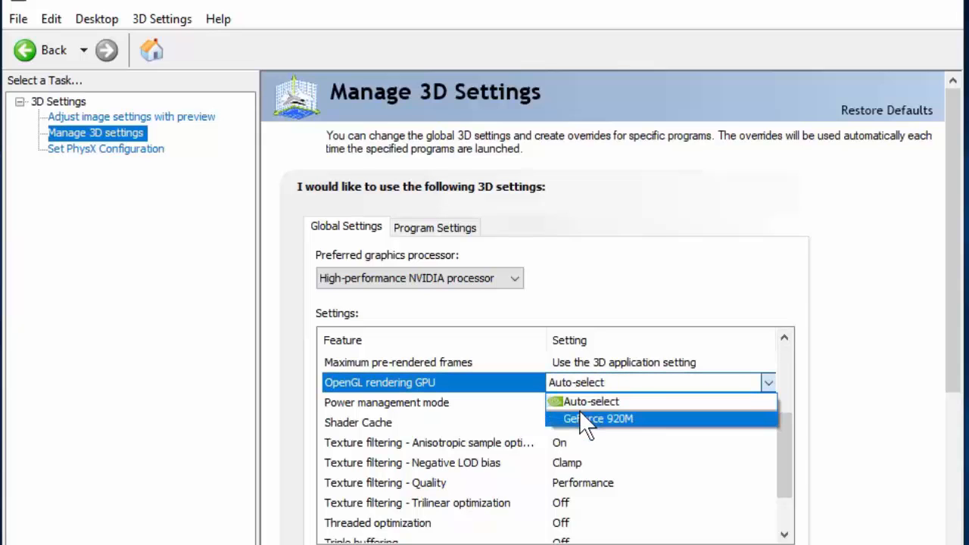
pyautogui.click(597, 418)
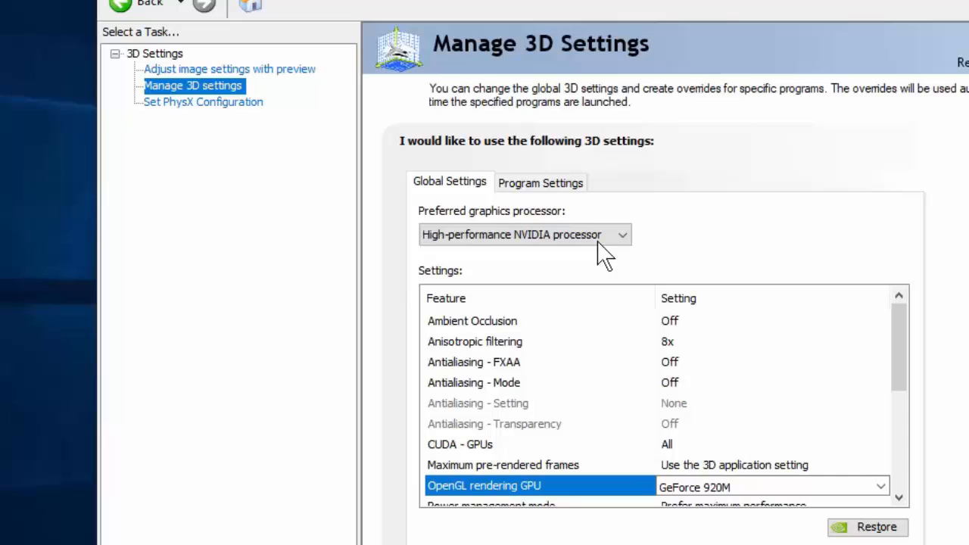
pyautogui.moveTo(551, 197)
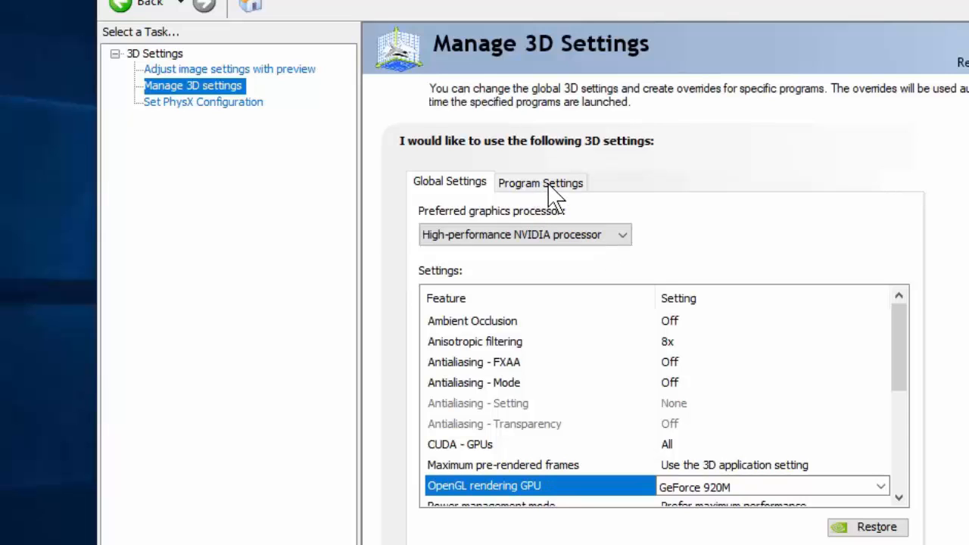
# In Program Settings, make Asphalt 8: Airborne prefer the High-performance NVIDIA processor.
pyautogui.click(540, 182)
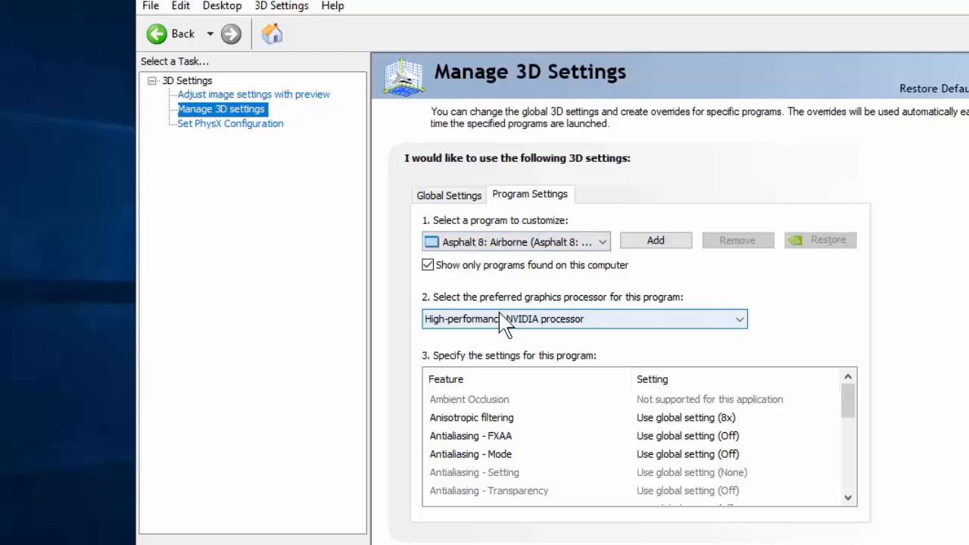
pyautogui.moveTo(515, 331)
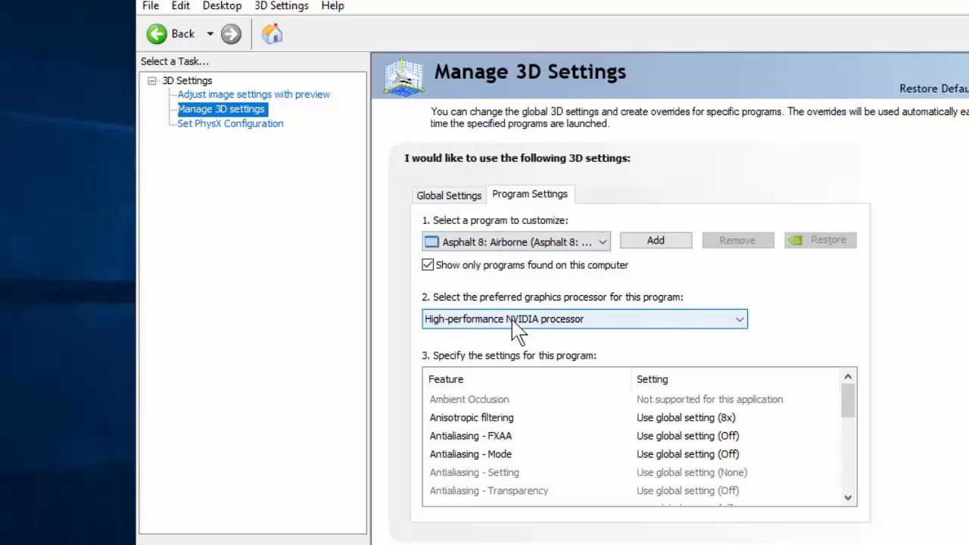
pyautogui.click(583, 318)
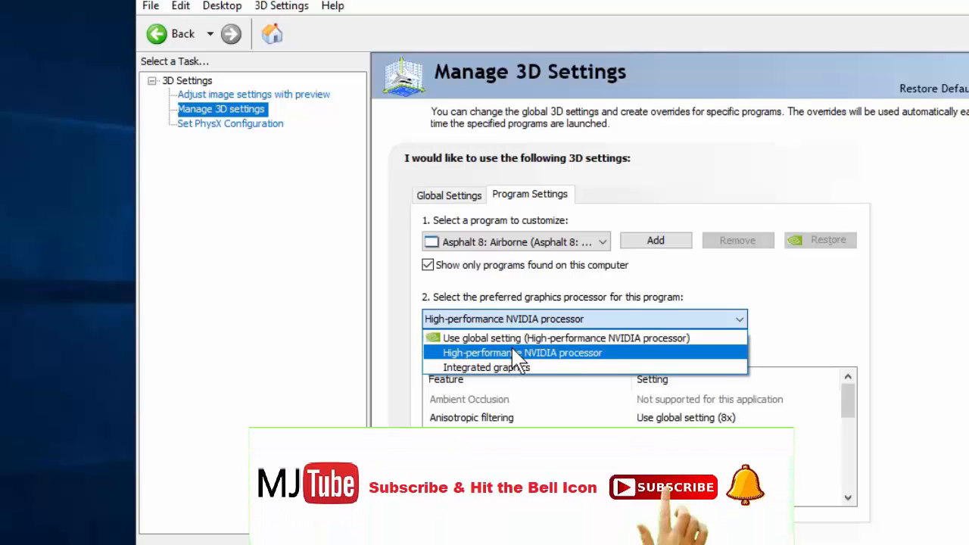
pyautogui.click(521, 353)
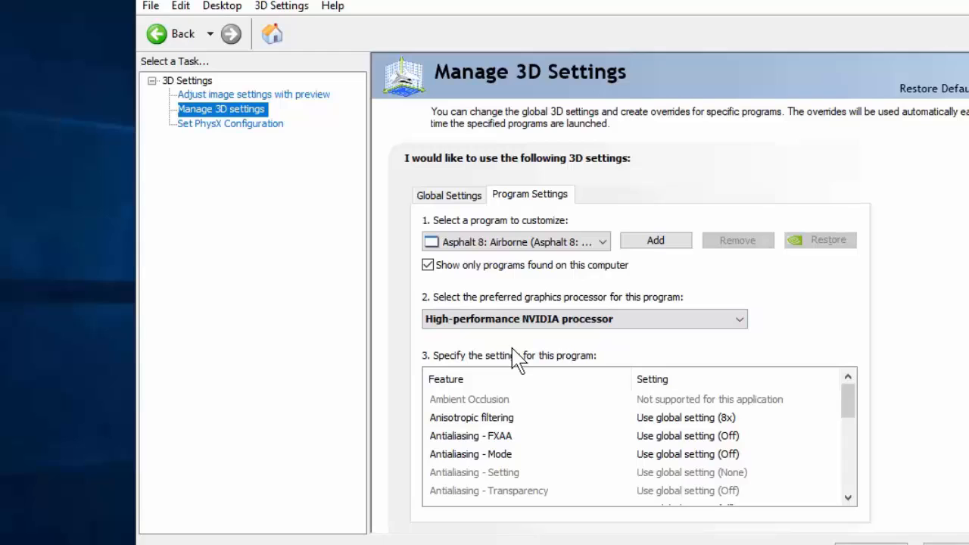
pyautogui.moveTo(879, 518)
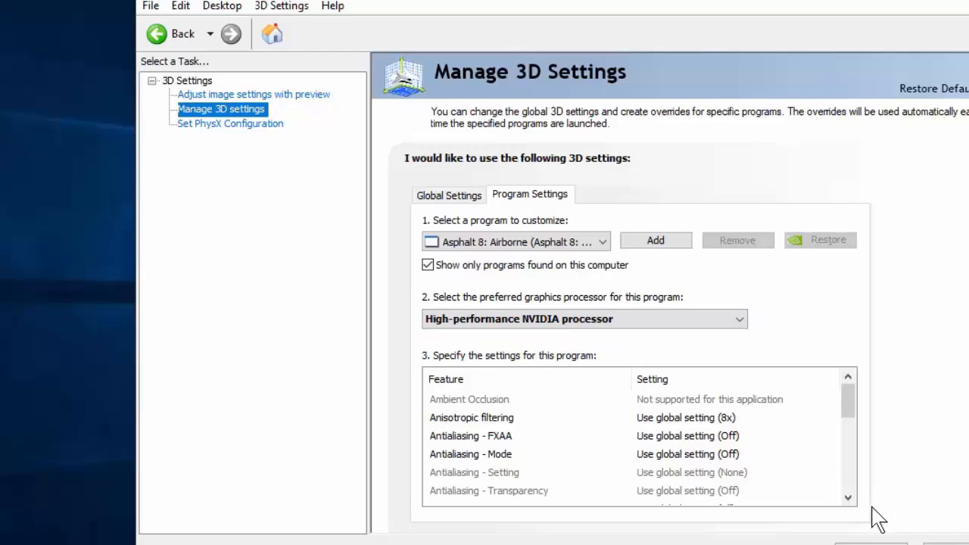
pyautogui.scroll(-3)
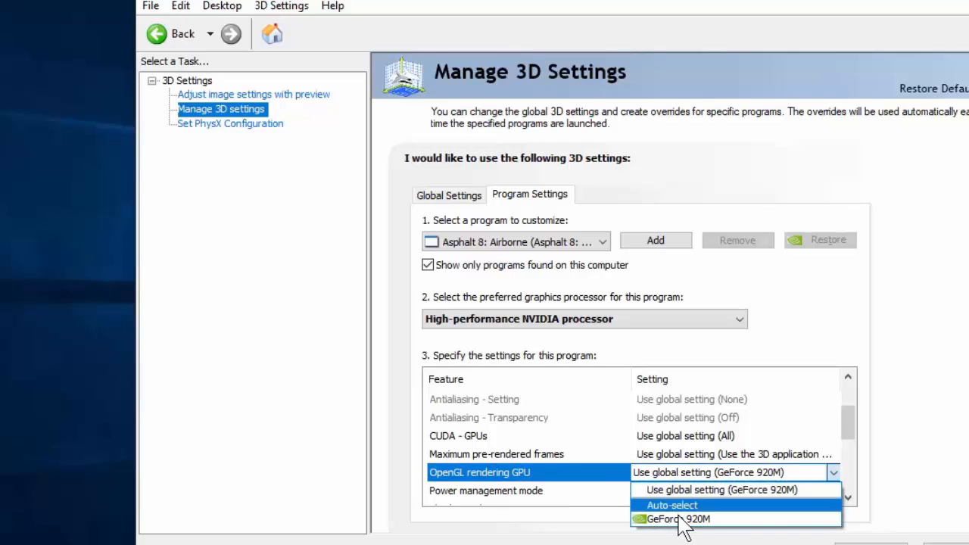
# Set Asphalt 8: Airborne's OpenGL rendering GPU to GeForce 920M.
pyautogui.click(682, 518)
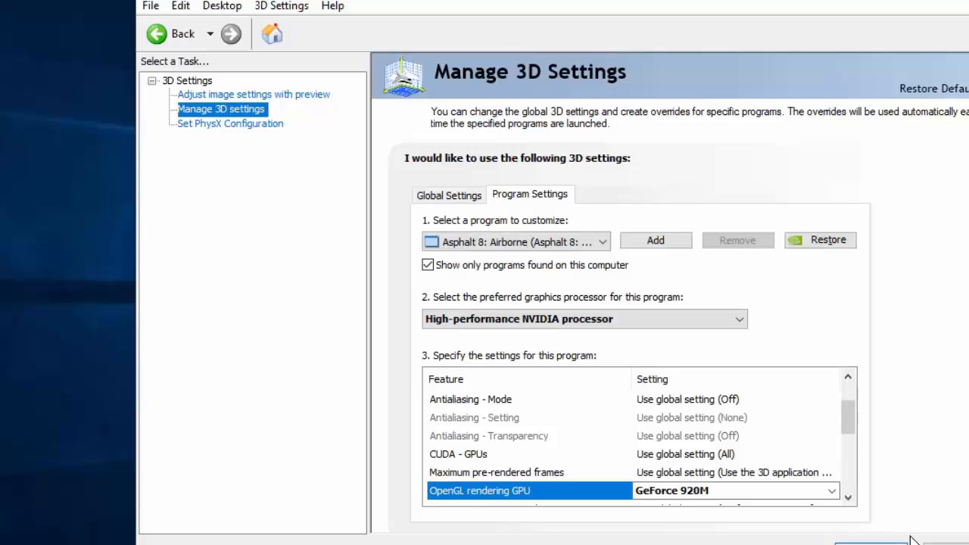
pyautogui.moveTo(224, 137)
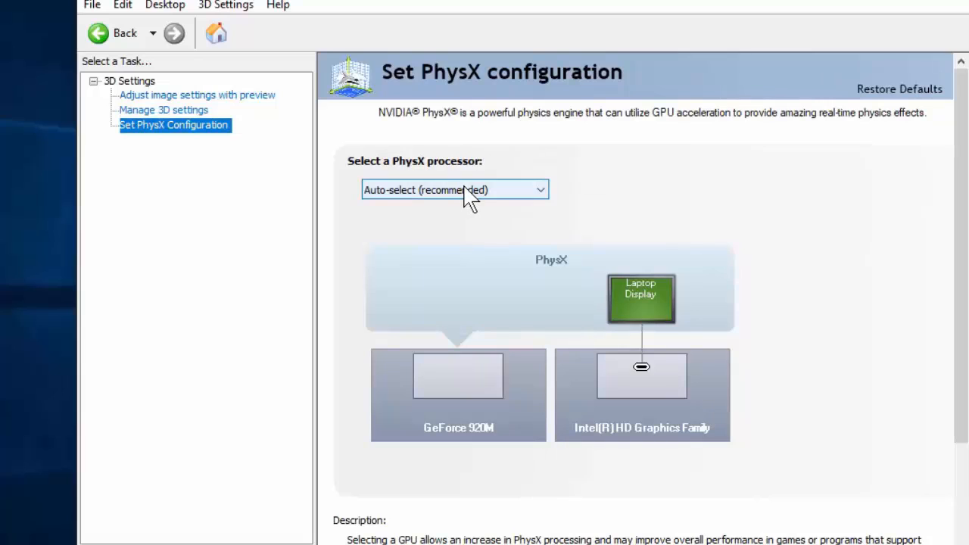
# Set the PhysX processor to GeForce 920M, apply, and return to Manage 3D settings.
pyautogui.click(455, 190)
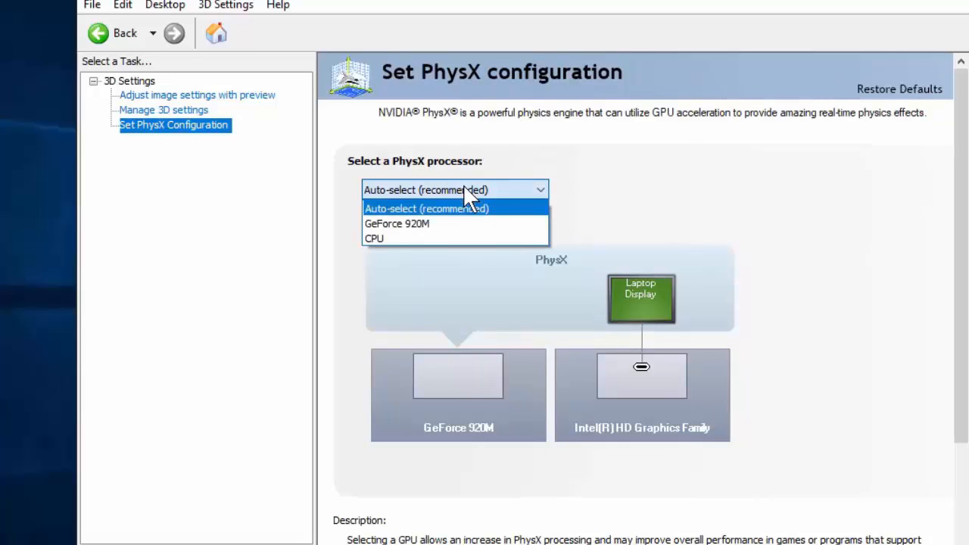
pyautogui.click(396, 224)
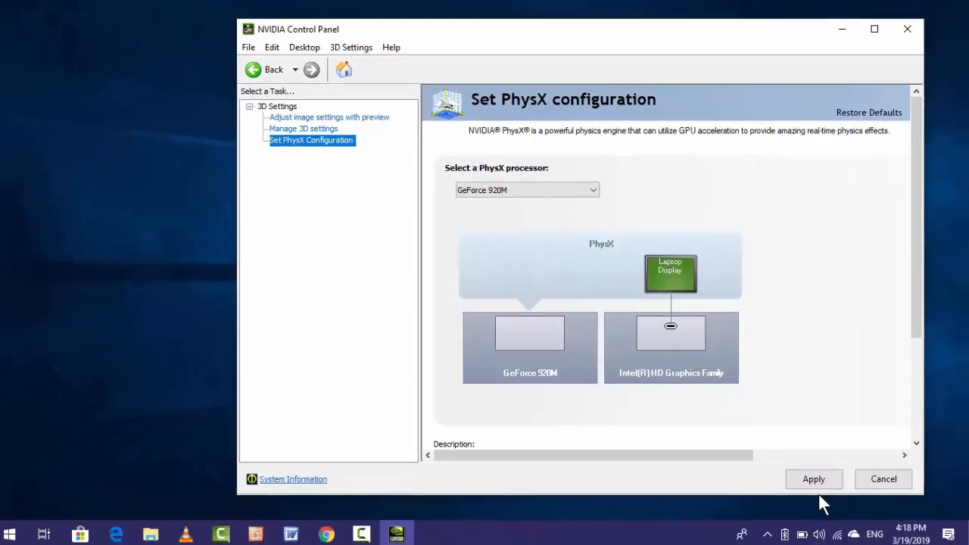
pyautogui.click(813, 479)
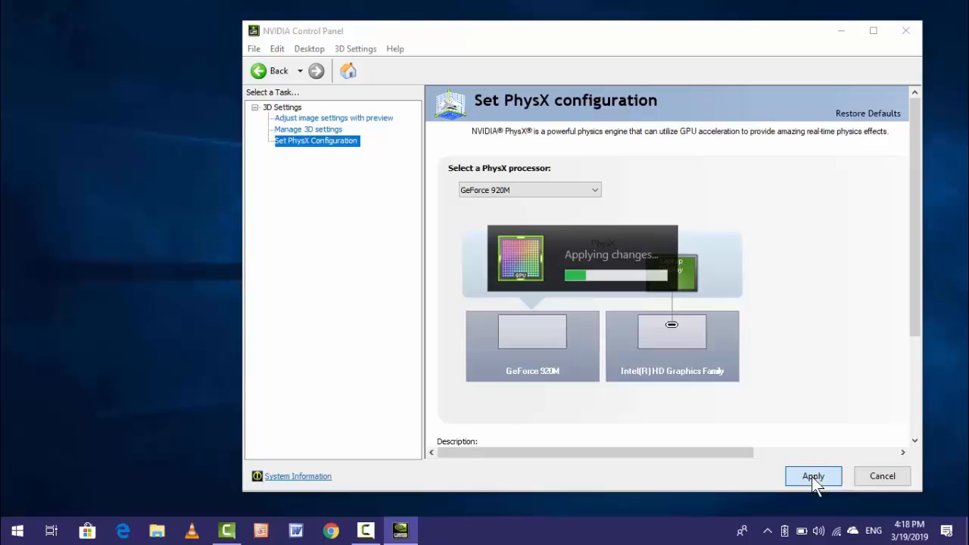
pyautogui.click(309, 129)
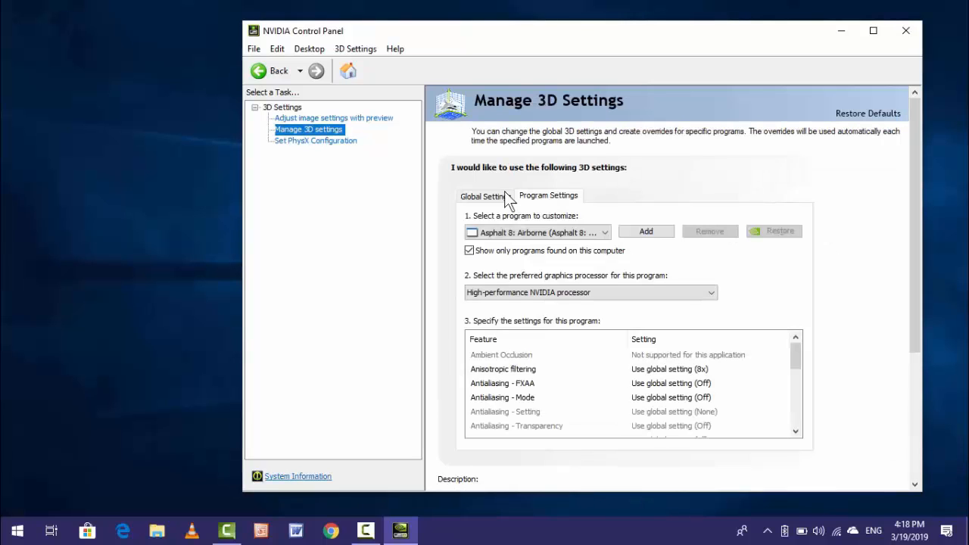
pyautogui.click(708, 292)
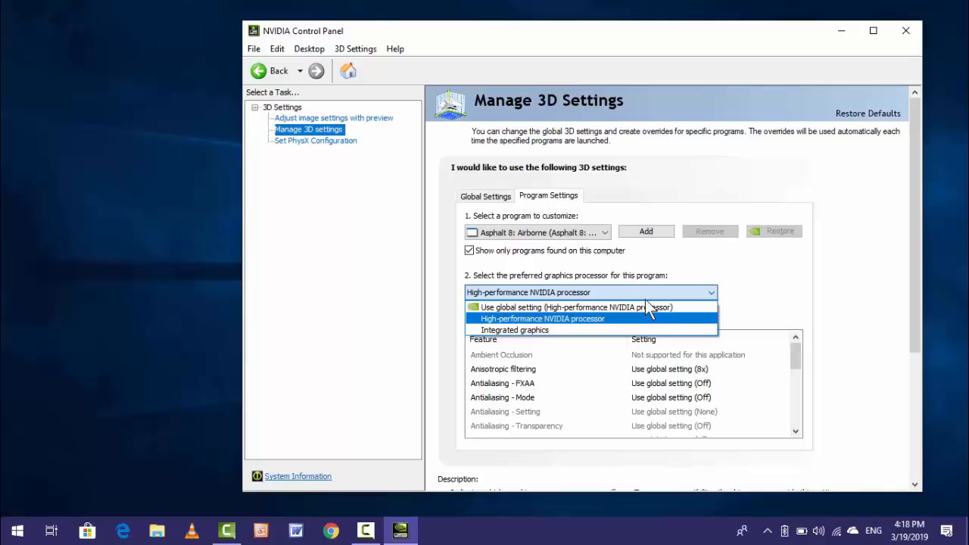
pyautogui.click(542, 318)
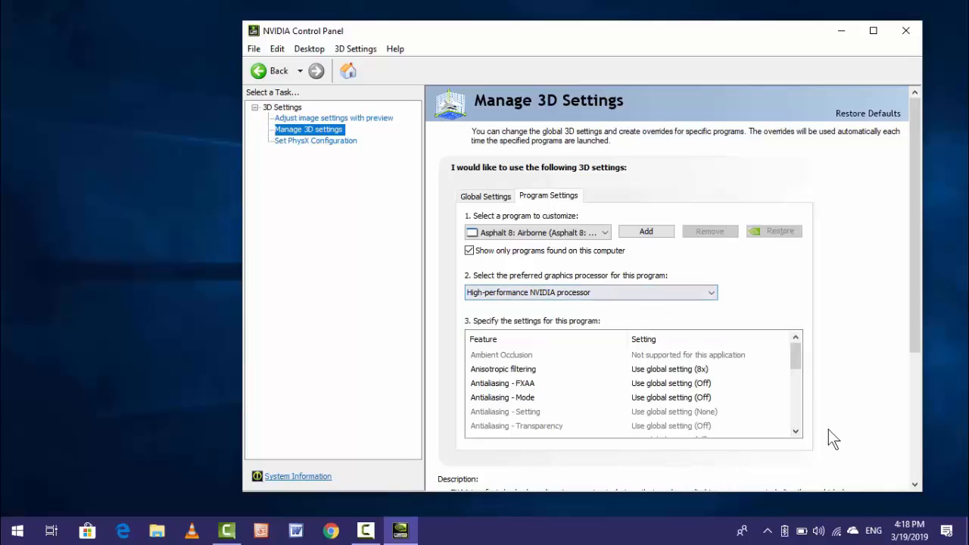